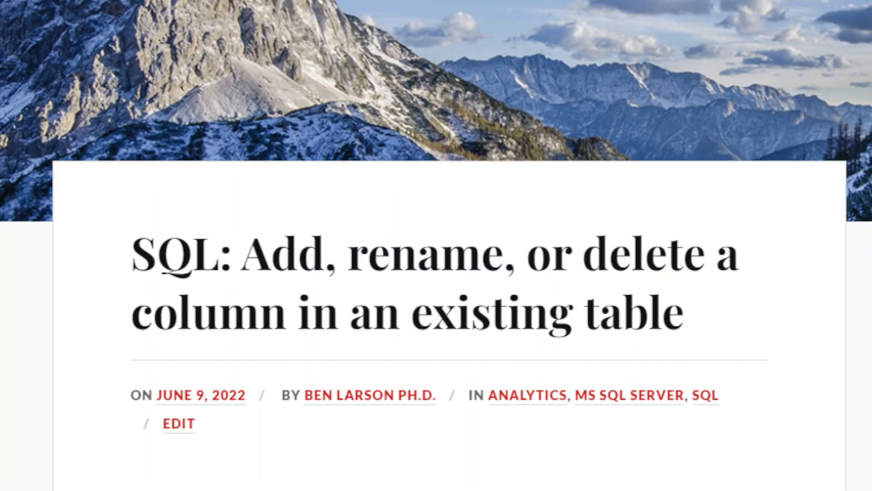
# - Scroll to the blog's 'To add a column' syntax and highlight the keywords alter and add
pyautogui.scroll(3)
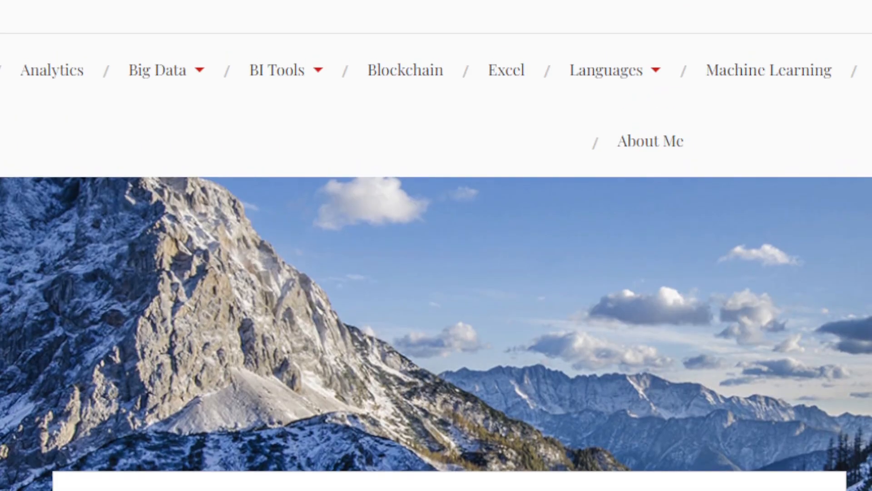
pyautogui.scroll(-3)
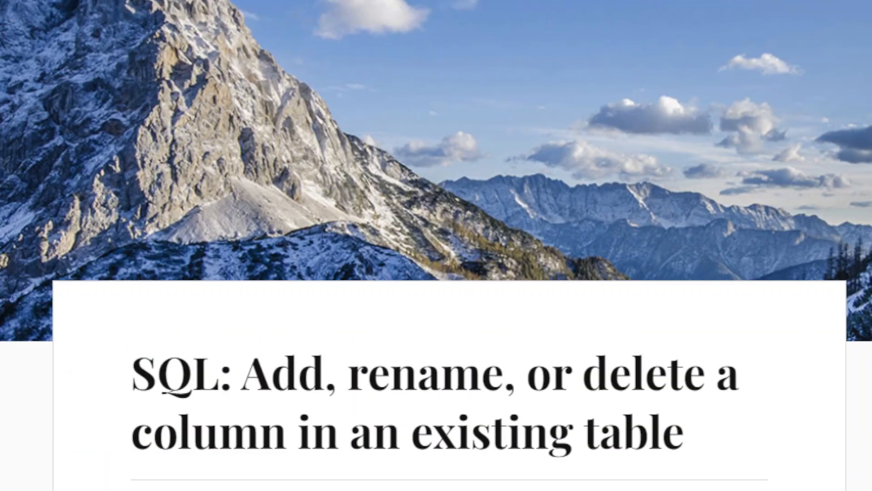
pyautogui.scroll(-3)
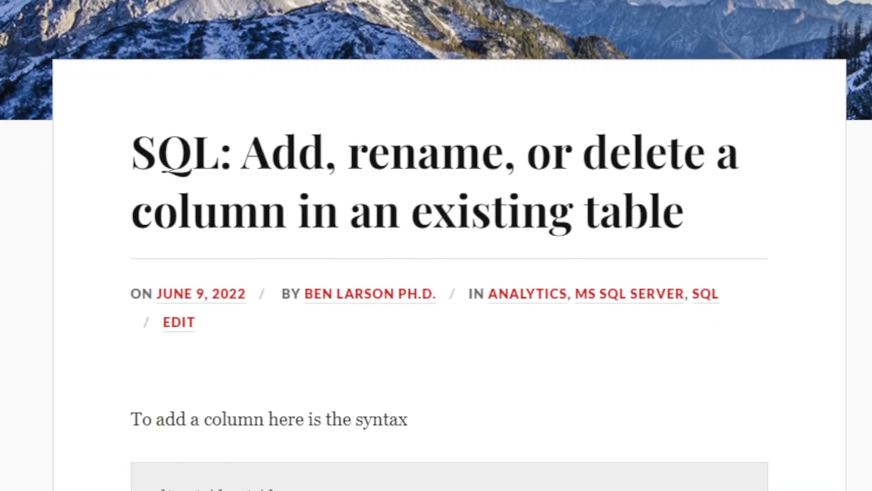
pyautogui.scroll(-3)
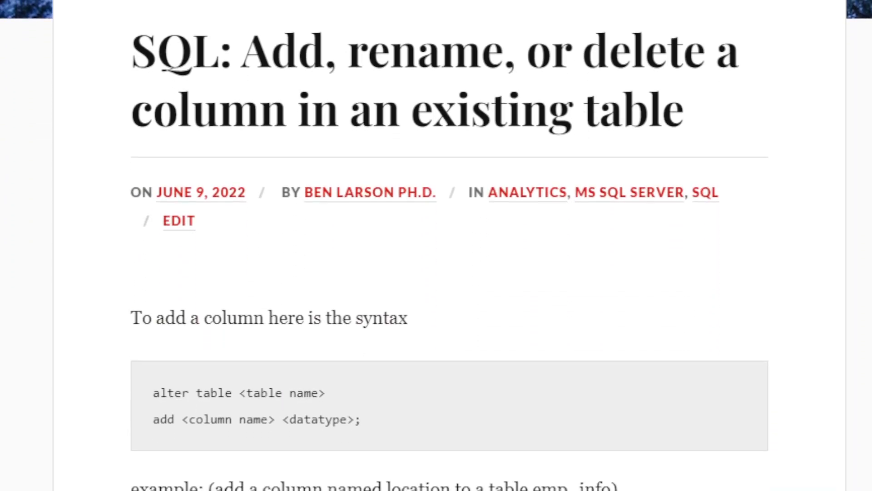
pyautogui.doubleClick(166, 393)
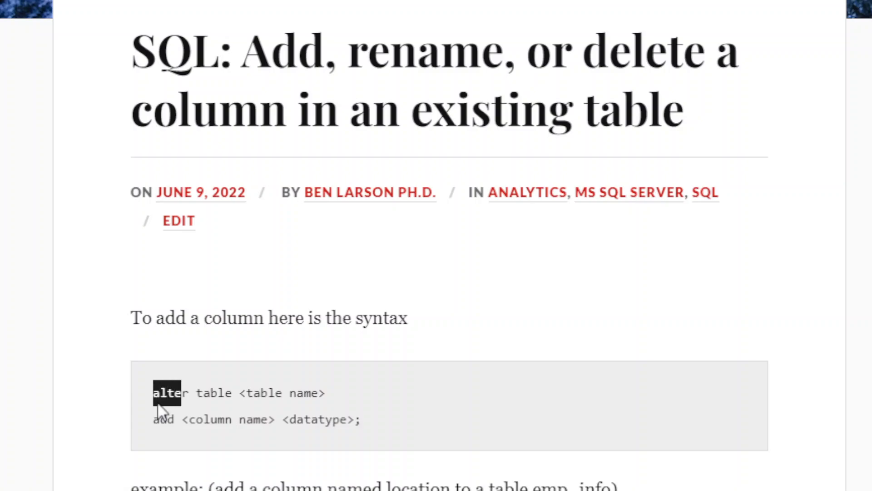
pyautogui.doubleClick(163, 419)
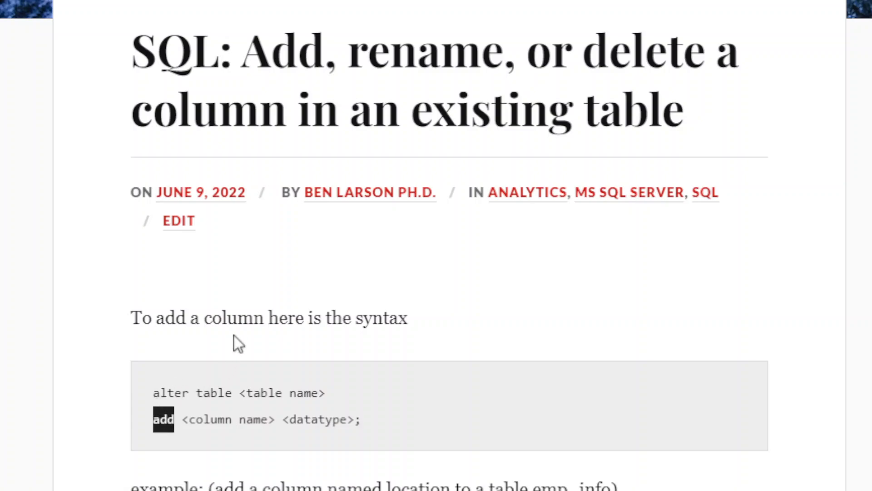
pyautogui.moveTo(268, 305)
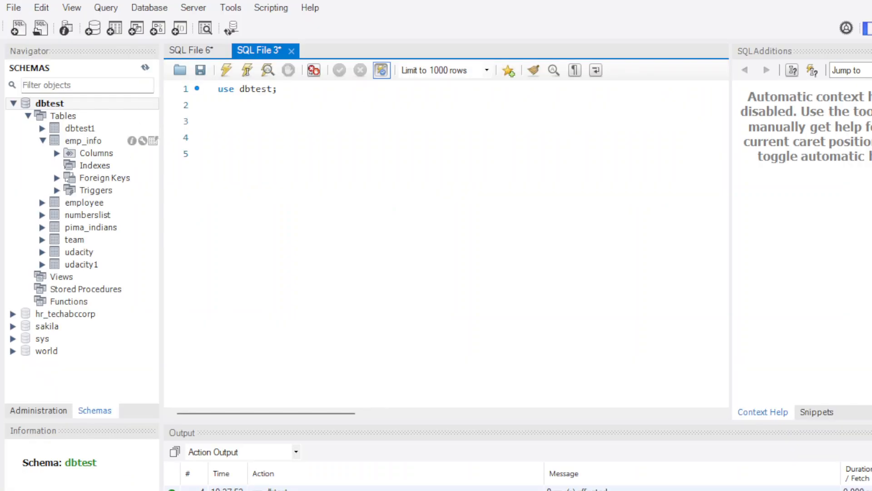
# - Expand emp_info's columns in the Navigator and run 'use dbtest;'
pyautogui.click(56, 153)
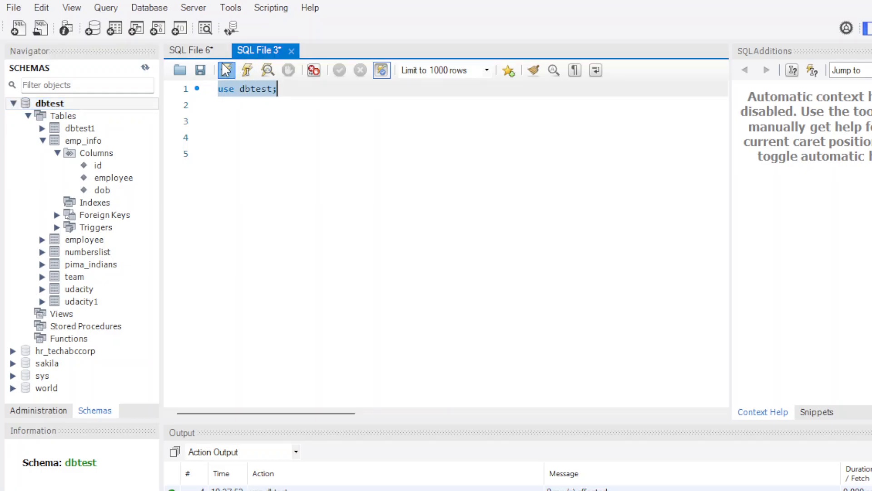
pyautogui.click(226, 70)
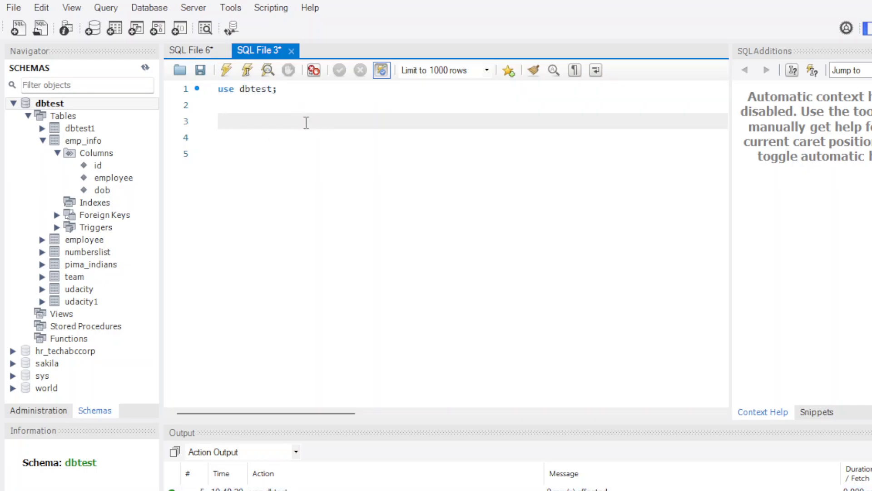
# - Type 'alter table emp_info add location varchar(255);' into the SQL editor
pyautogui.write('alter t')
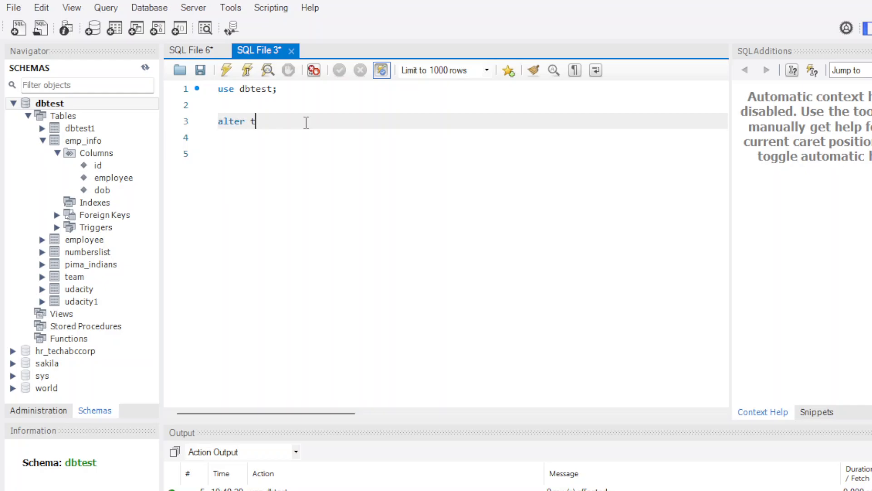
pyautogui.write('albe')
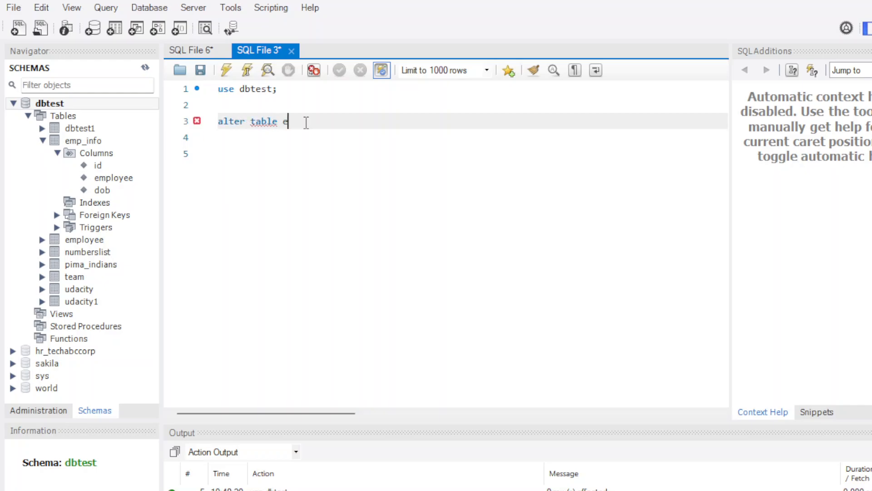
pyautogui.write('mp_info')
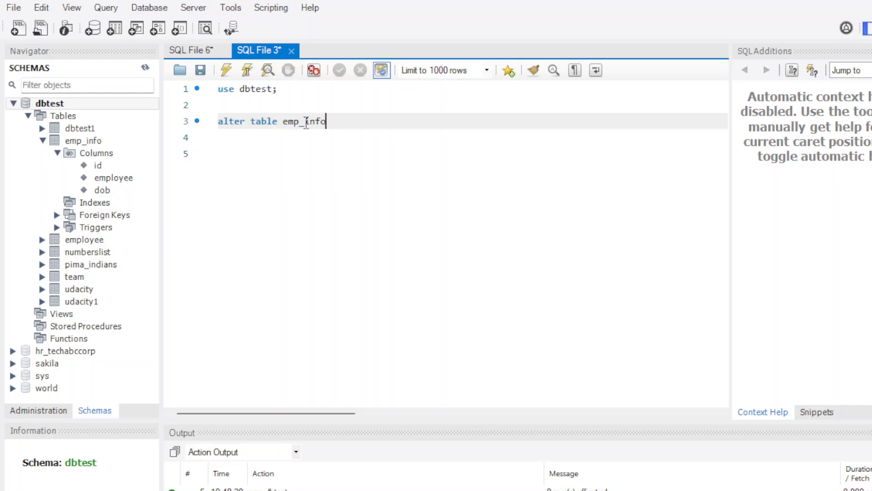
pyautogui.write('add')
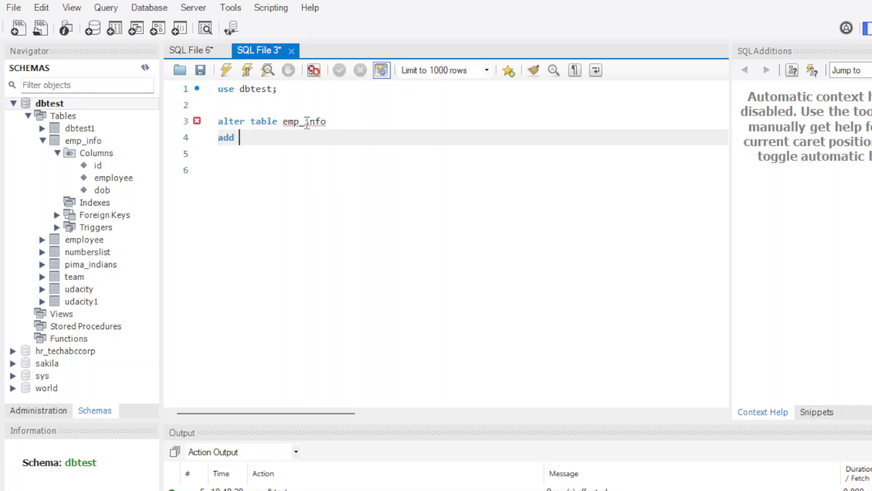
pyautogui.write('location')
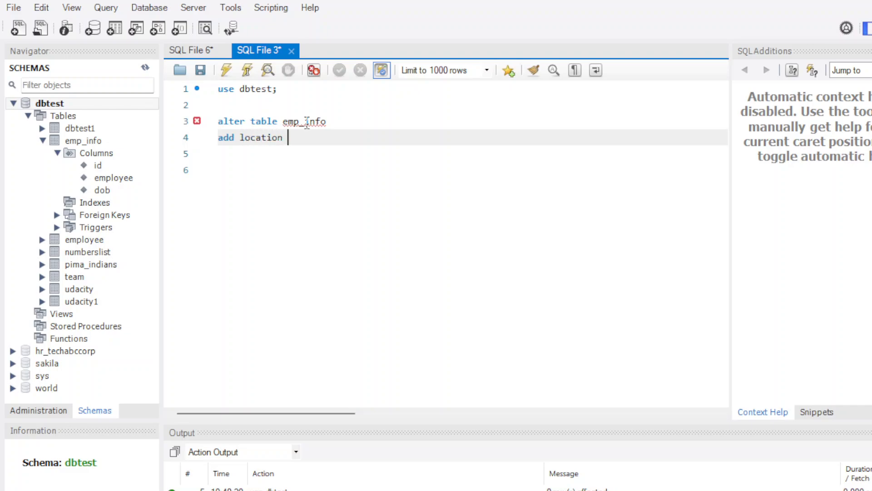
pyautogui.write('varchar(255')
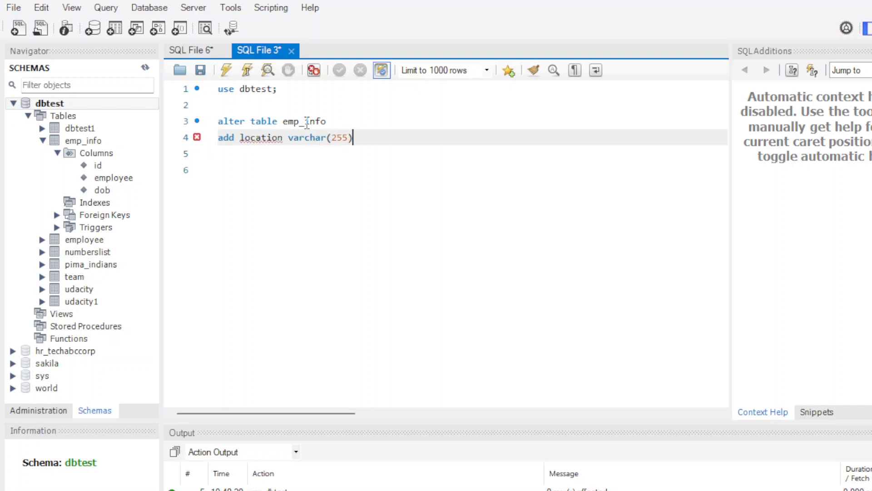
pyautogui.write(';')
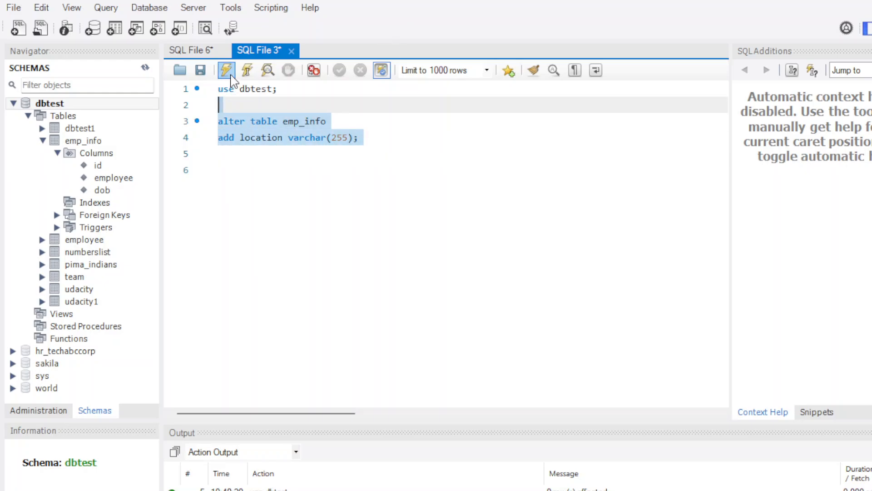
# - Execute the add-location statement and refresh emp_info's columns to show location
pyautogui.click(225, 70)
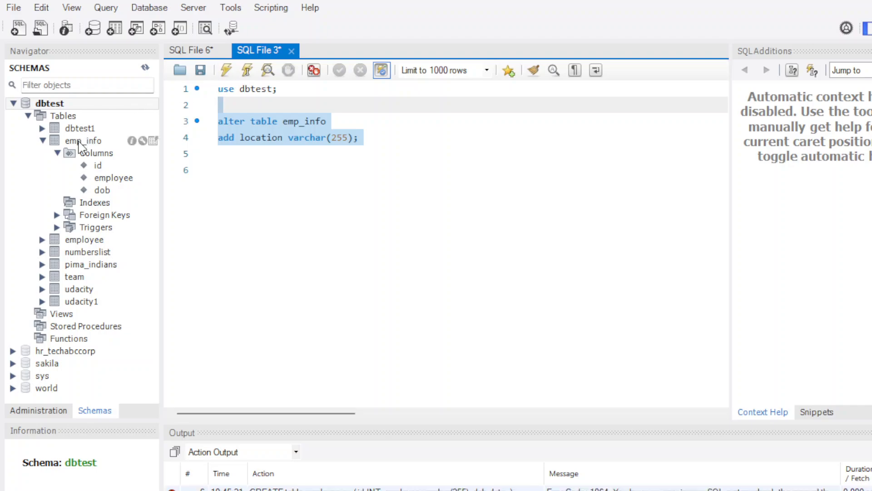
pyautogui.click(83, 141)
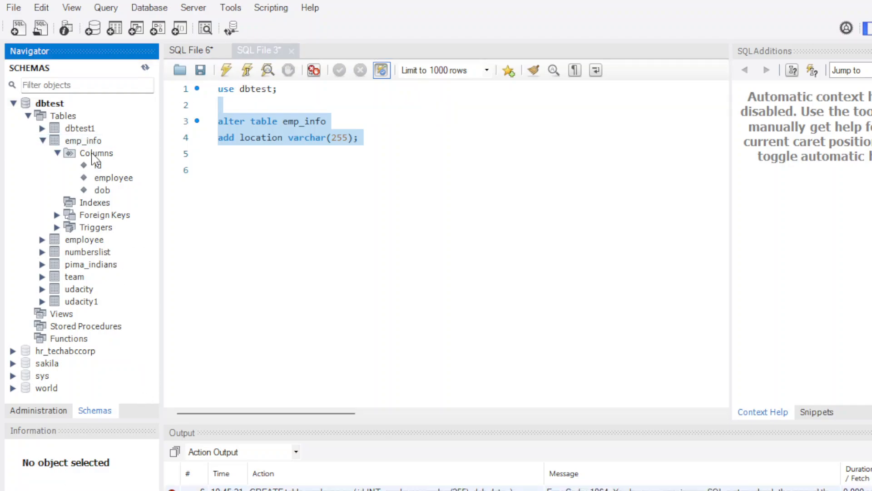
pyautogui.click(83, 141)
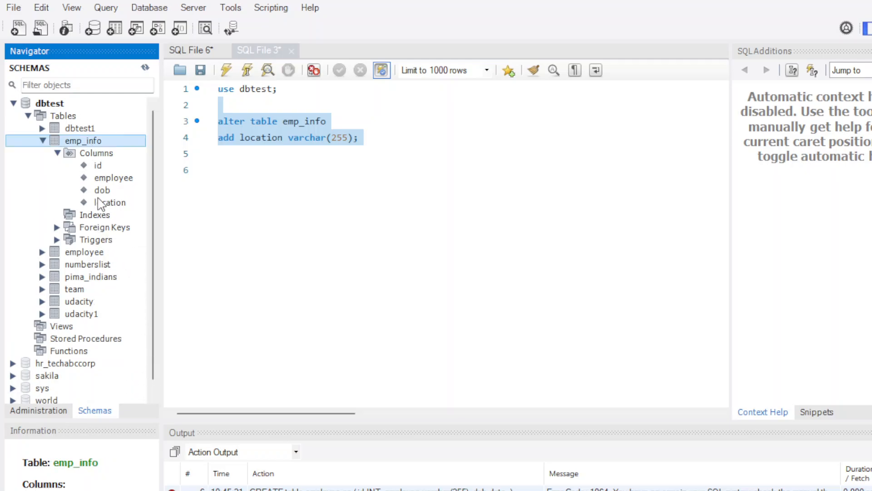
pyautogui.click(112, 201)
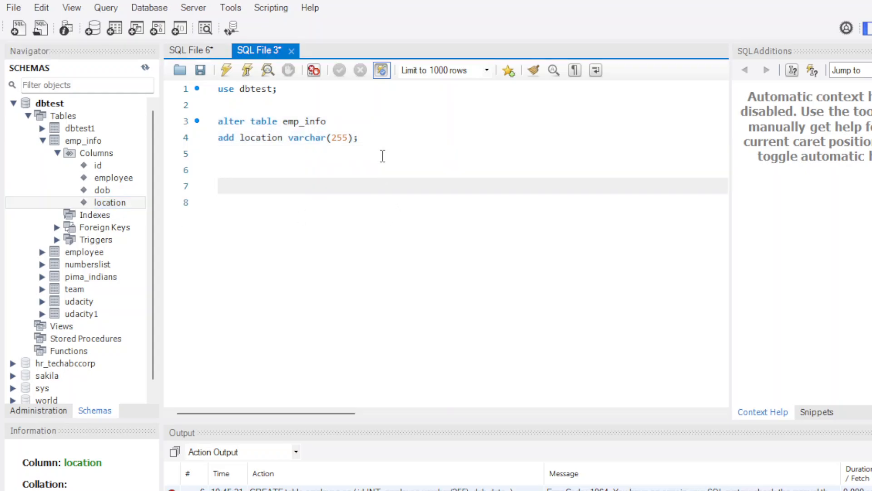
# - Write 'alter table emp_info rename column location to office;' on lines 6–7
pyautogui.write('alter tab')
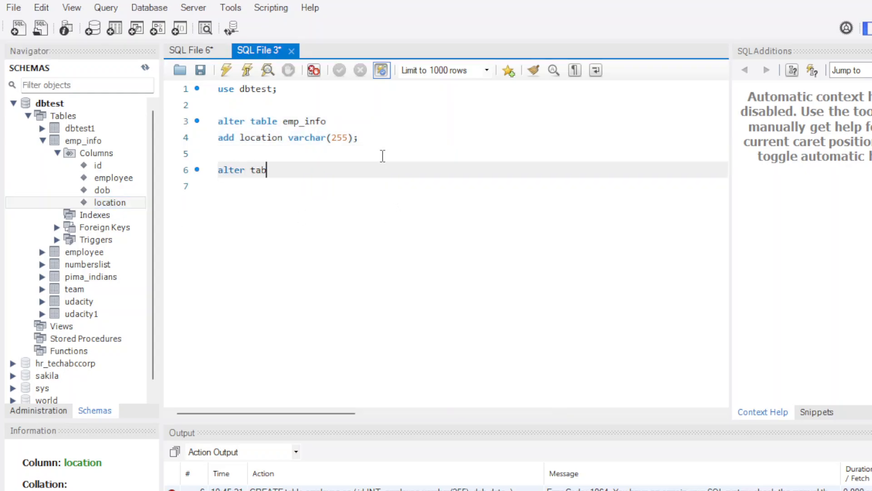
pyautogui.write('le emp_info')
pyautogui.click(445, 186)
pyautogui.write('rena')
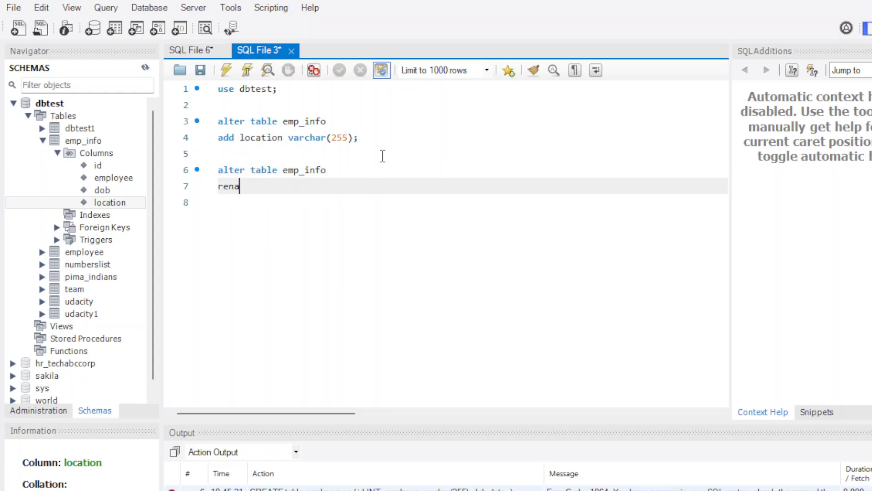
pyautogui.write('me')
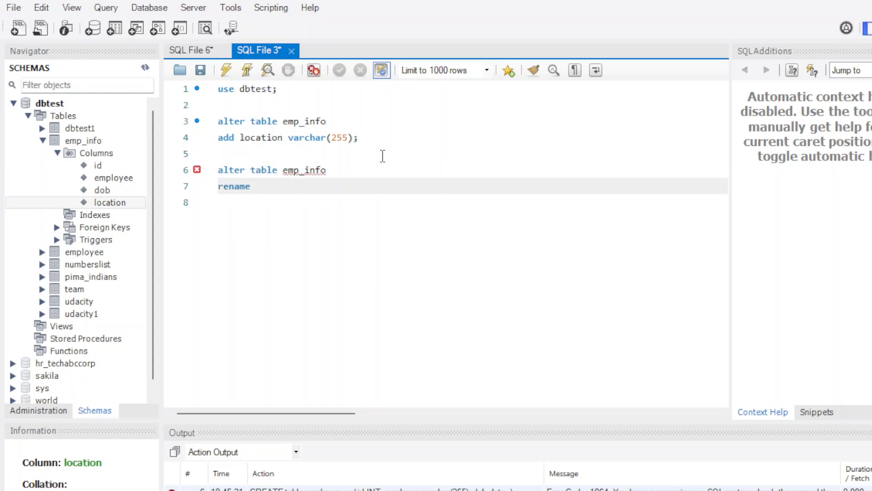
pyautogui.click(255, 186)
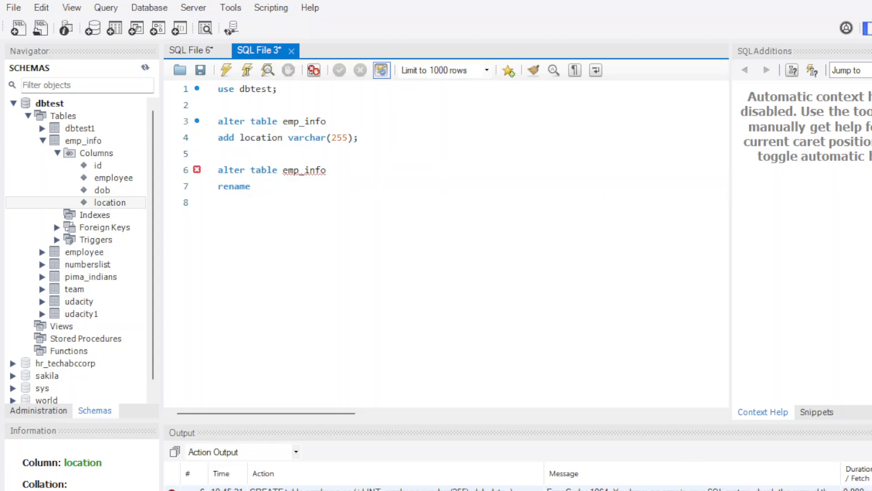
pyautogui.click(265, 186)
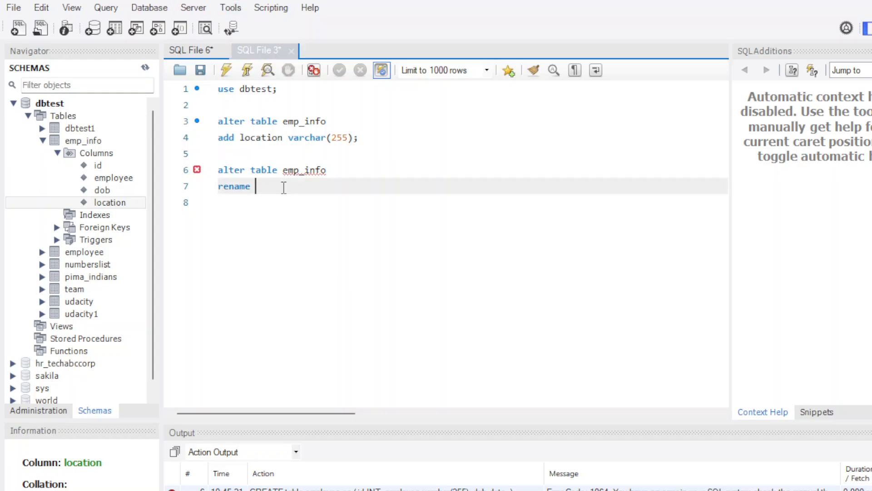
pyautogui.write('column')
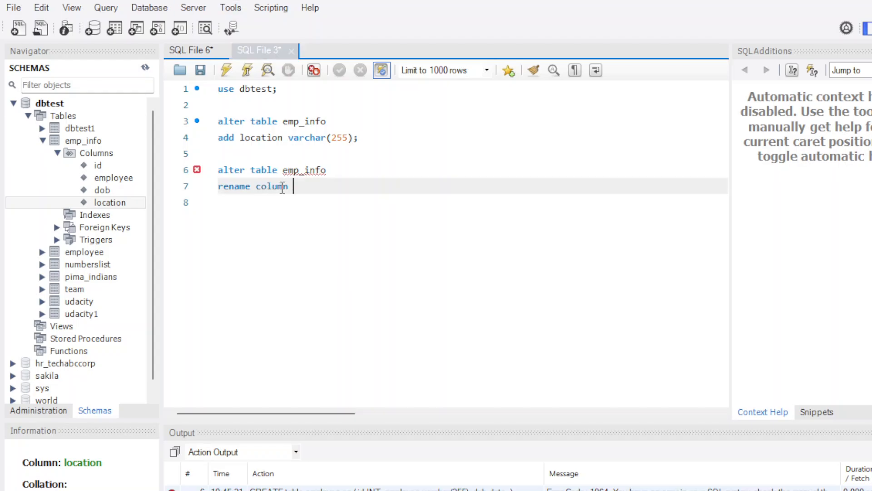
pyautogui.write('location')
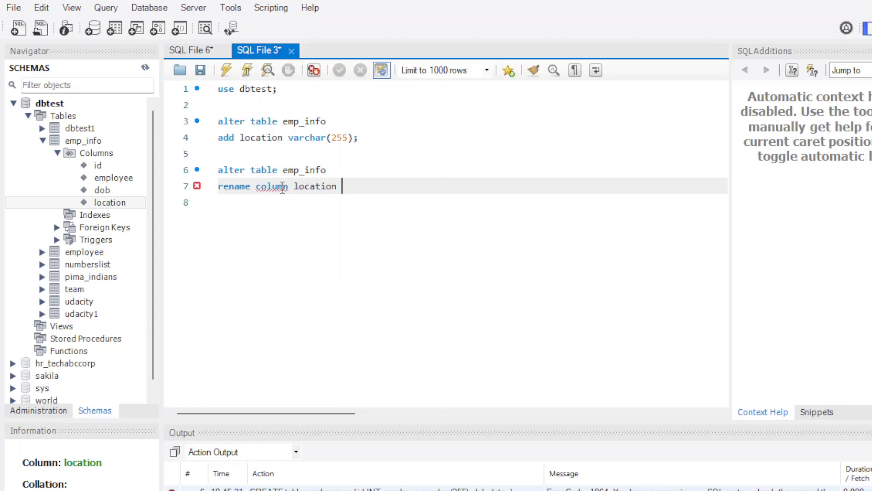
pyautogui.write('to of')
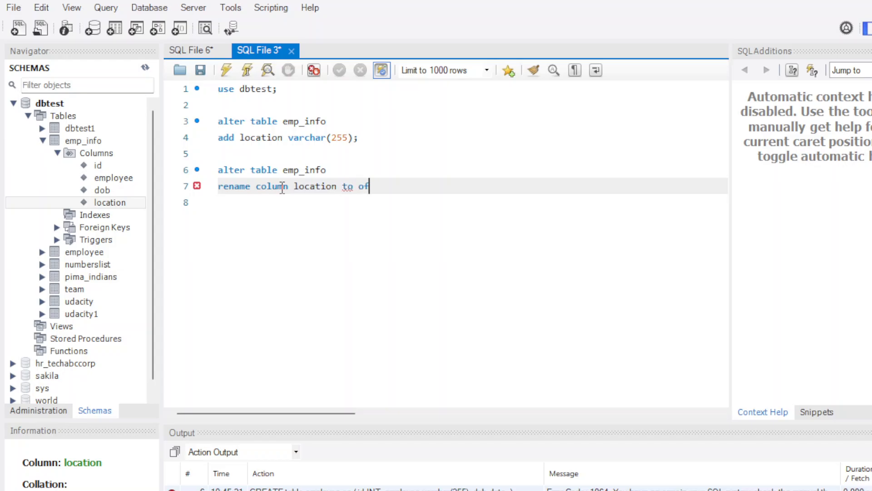
pyautogui.write('fice;')
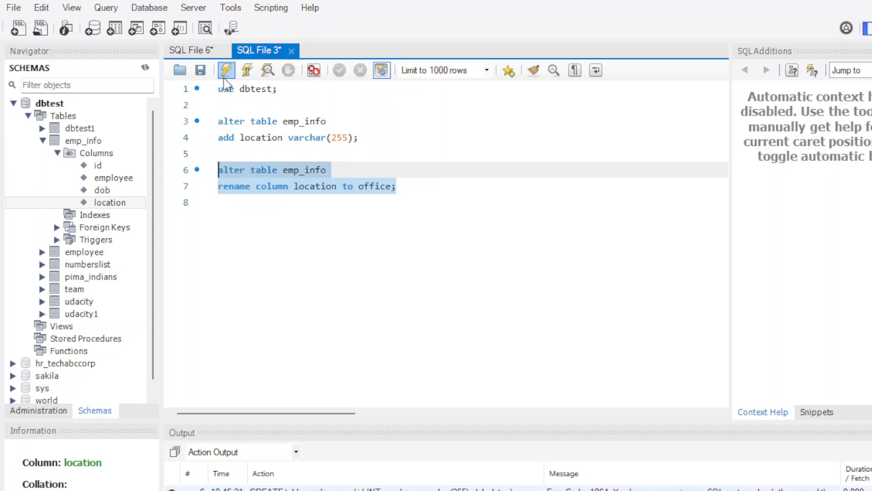
# - Execute the rename statement and refresh emp_info's columns to show office
pyautogui.click(226, 69)
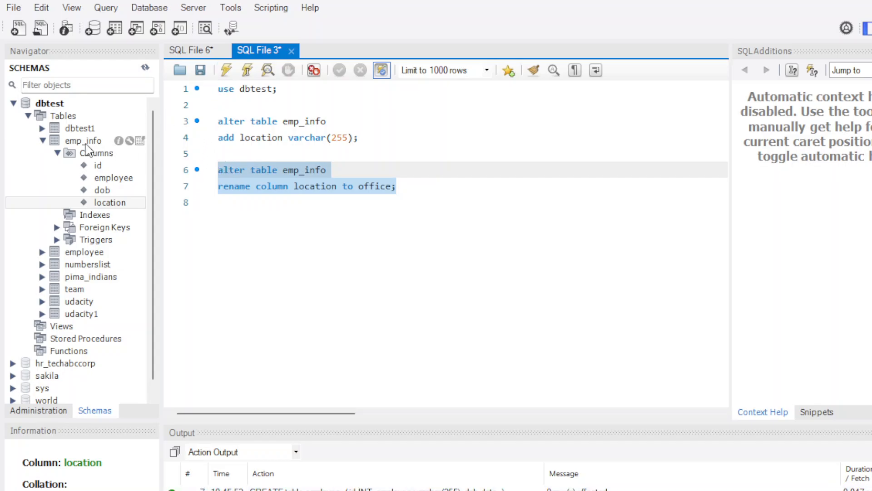
pyautogui.click(83, 140)
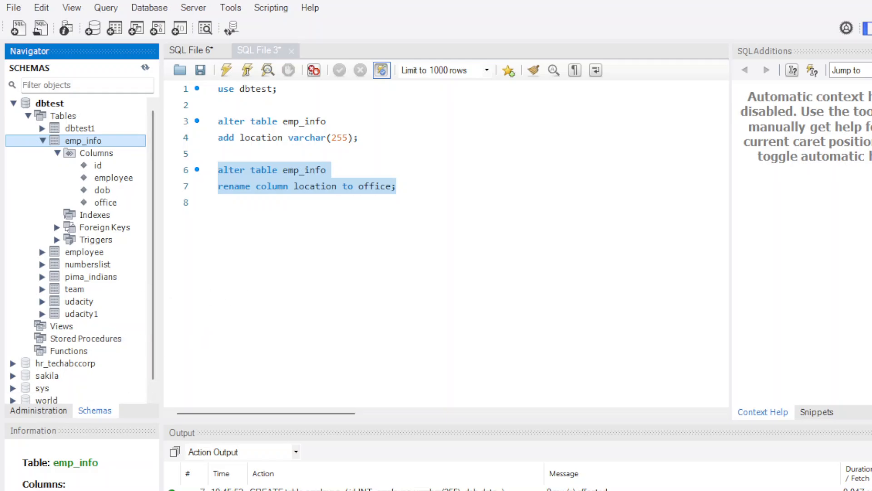
pyautogui.moveTo(316, 198)
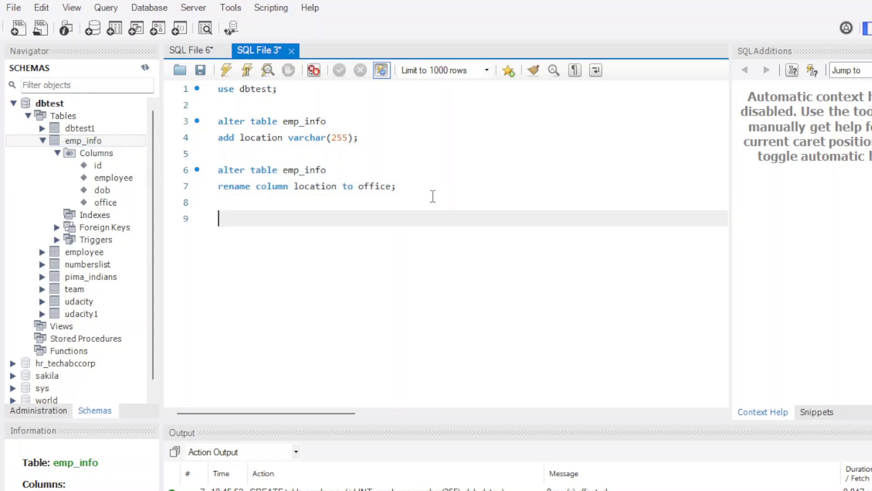
# - Type 'alter table emp_info drop column office;' on lines 9–10
pyautogui.write('alter table e')
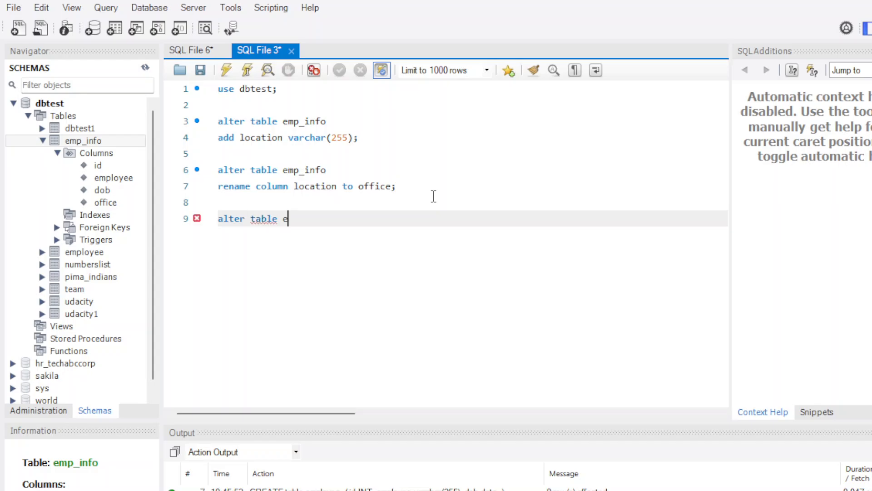
pyautogui.write('mp')
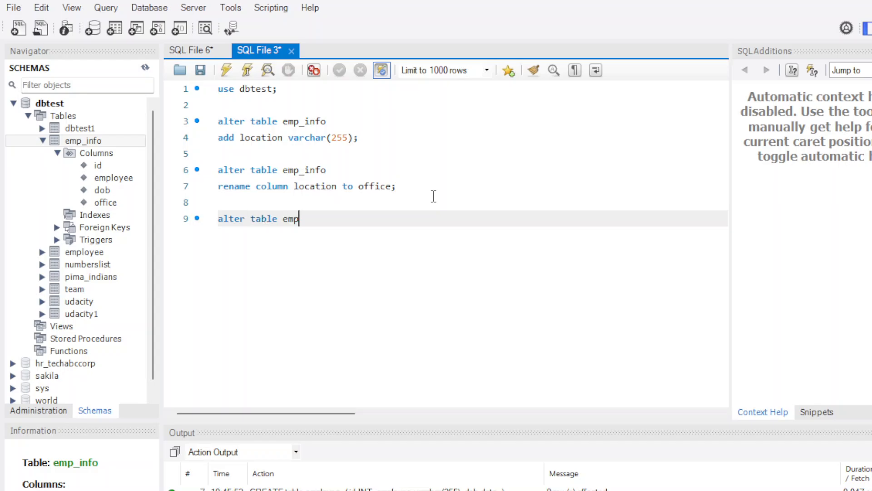
pyautogui.write('_info')
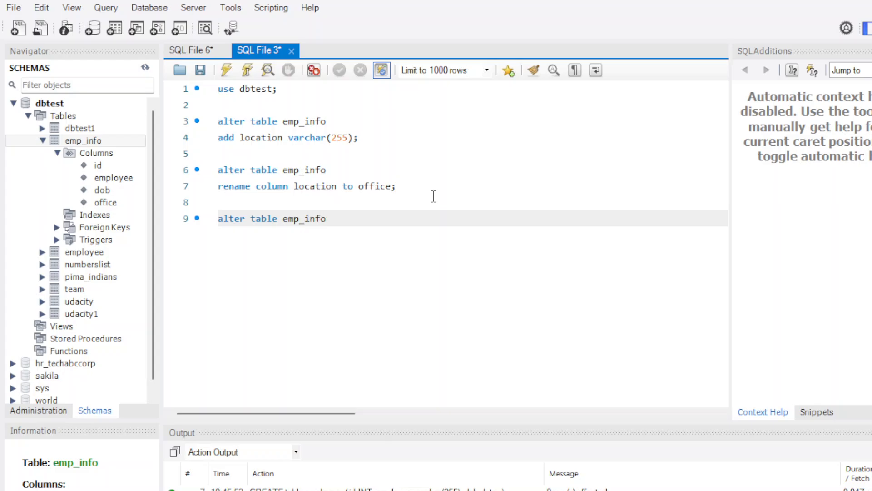
pyautogui.write('dro')
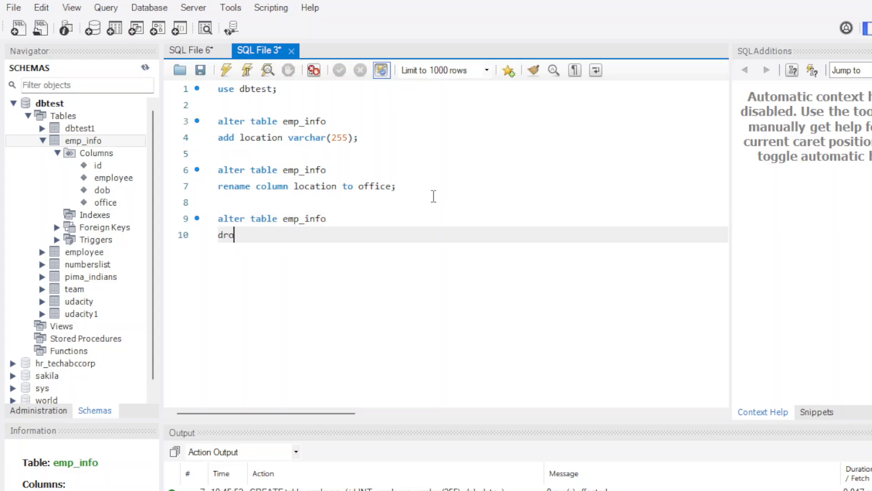
pyautogui.write('p column')
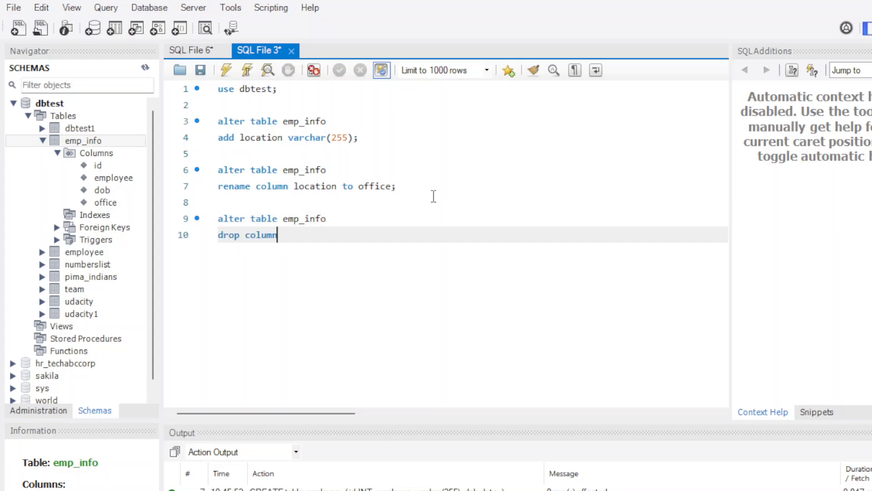
pyautogui.write('office')
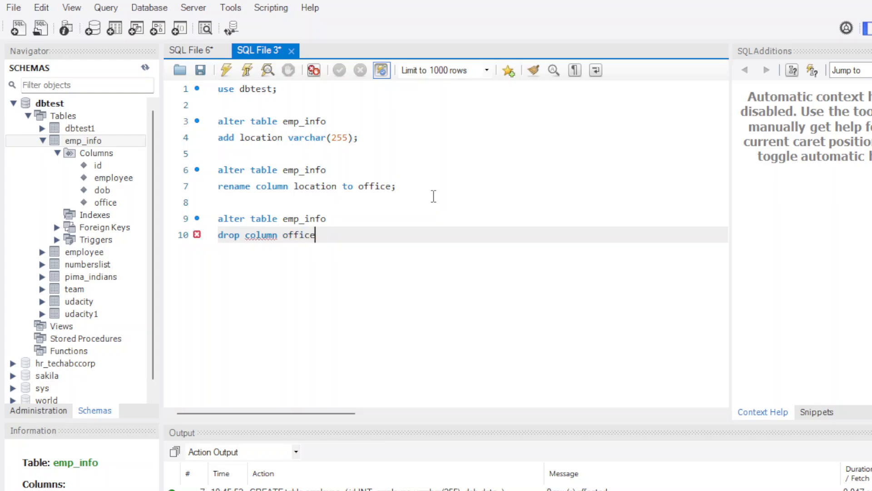
pyautogui.write(';')
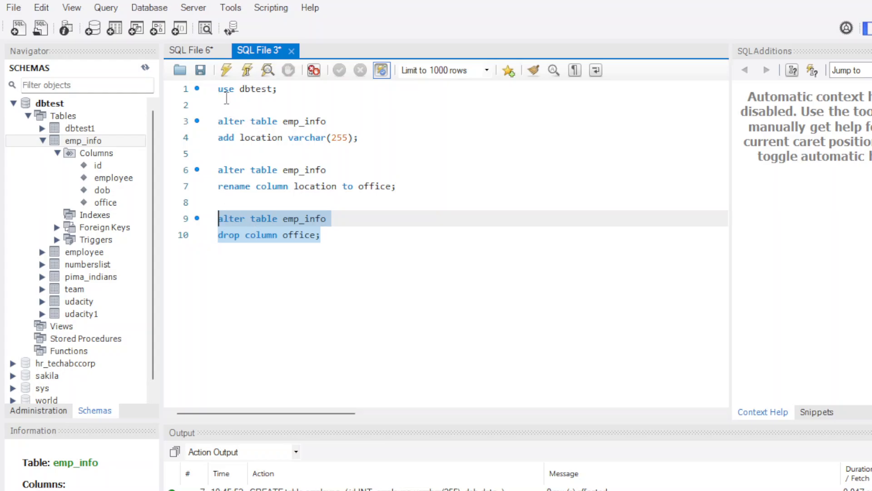
# - Execute the 'drop column office' statement
pyautogui.click(226, 70)
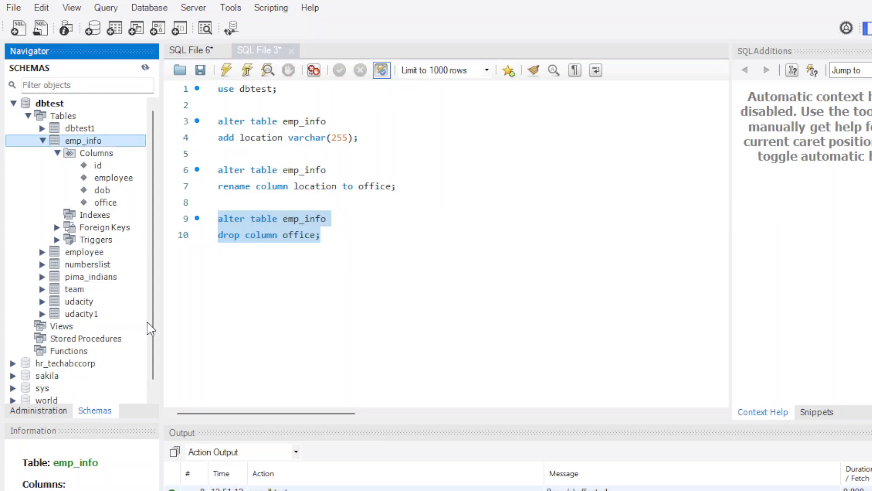
pyautogui.moveTo(150, 378)
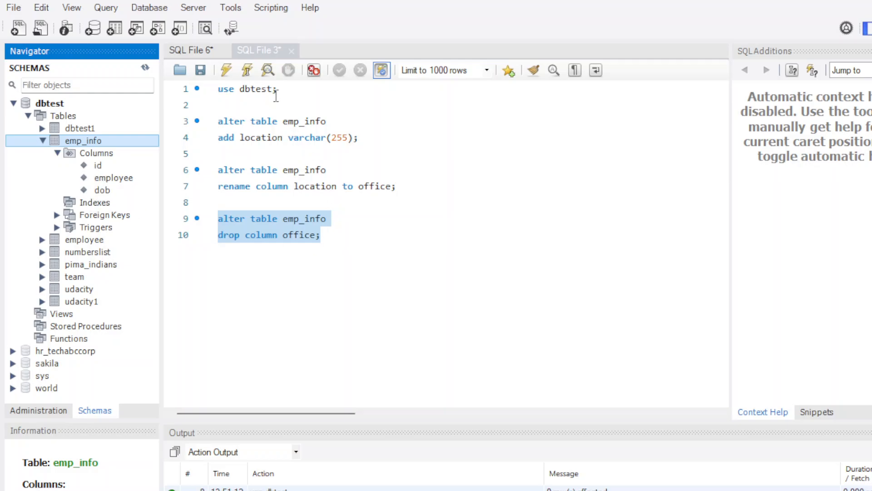
pyautogui.moveTo(237, 137)
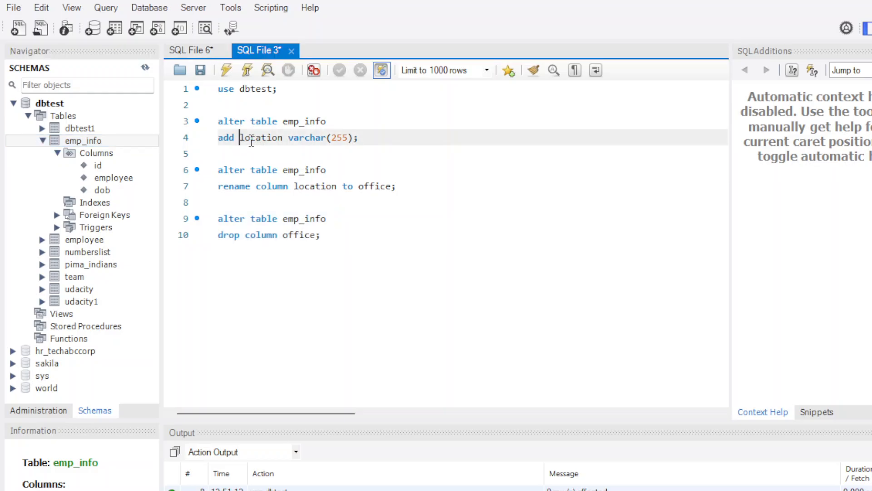
pyautogui.click(250, 186)
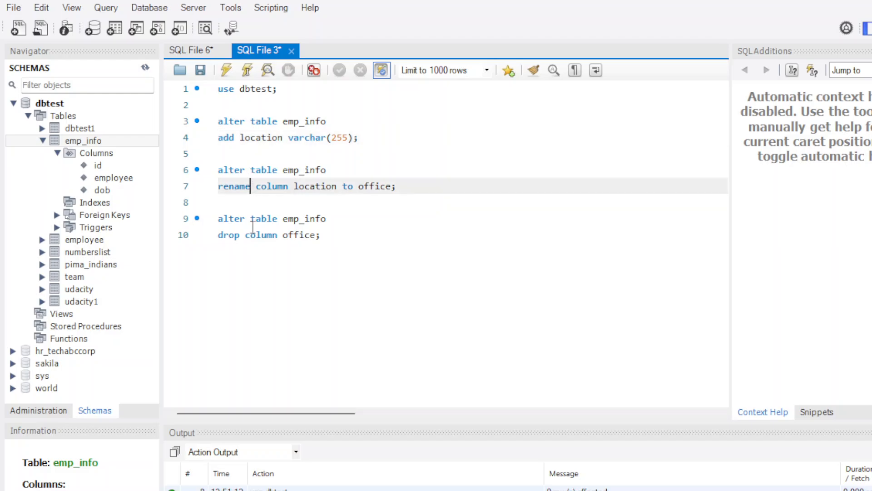
pyautogui.doubleClick(261, 235)
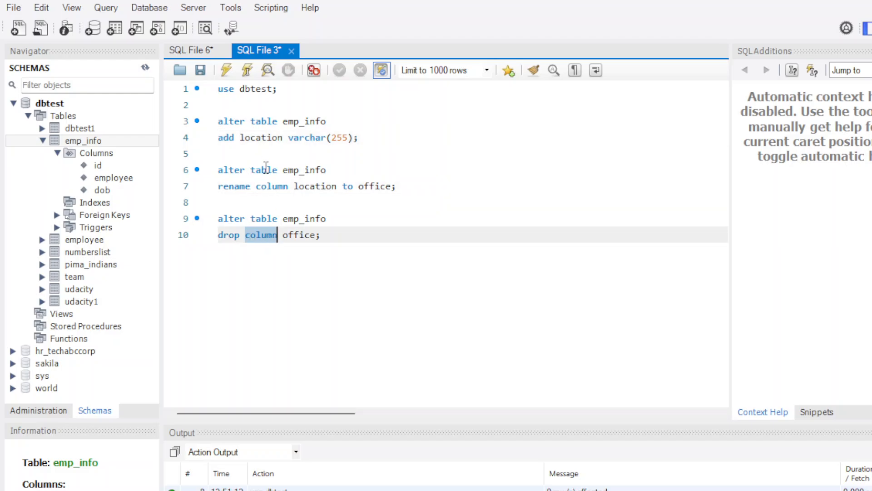
pyautogui.click(240, 137)
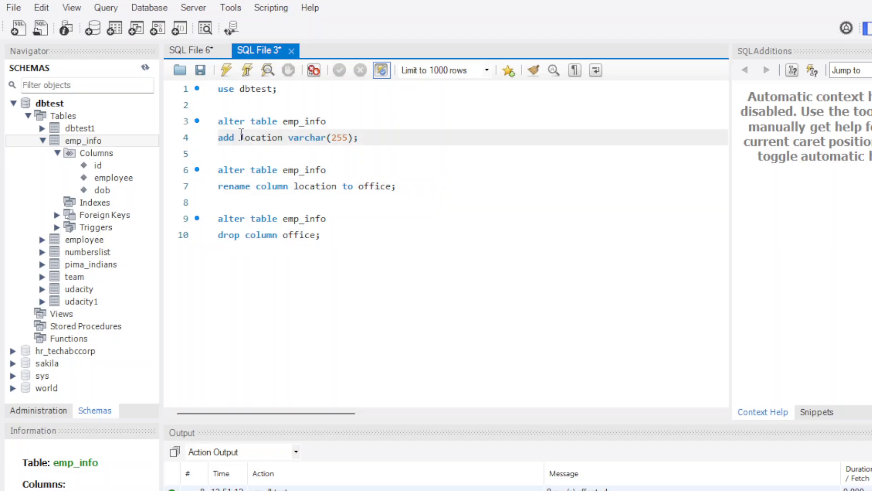
pyautogui.doubleClick(261, 137)
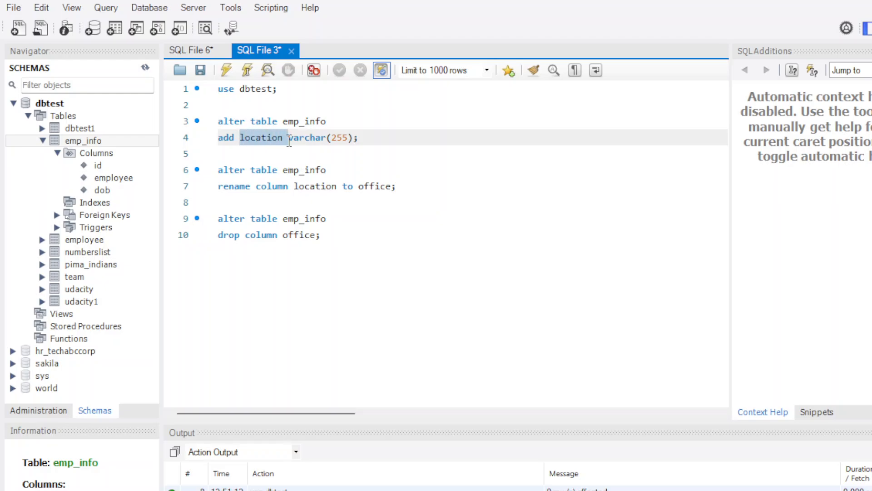
pyautogui.click(235, 137)
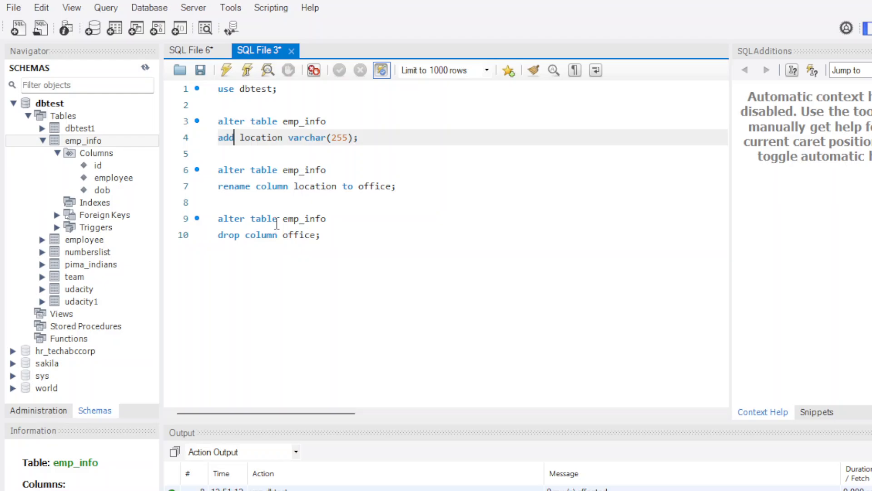
pyautogui.moveTo(203, 232)
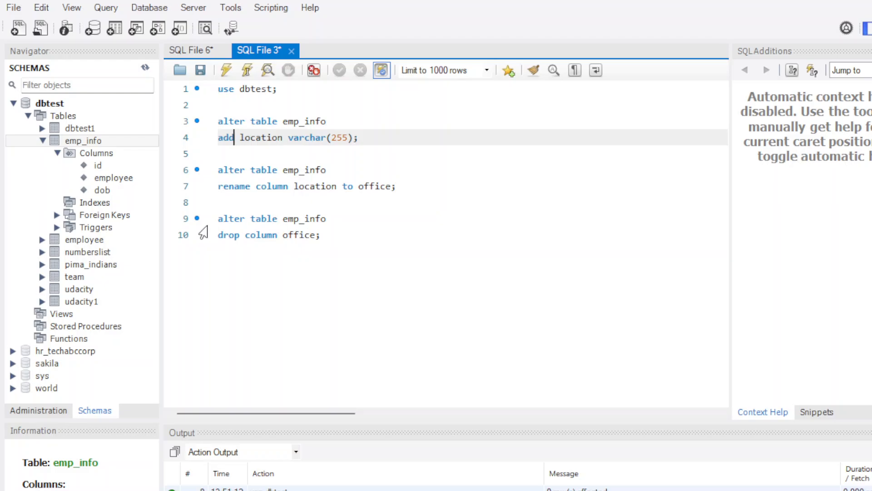